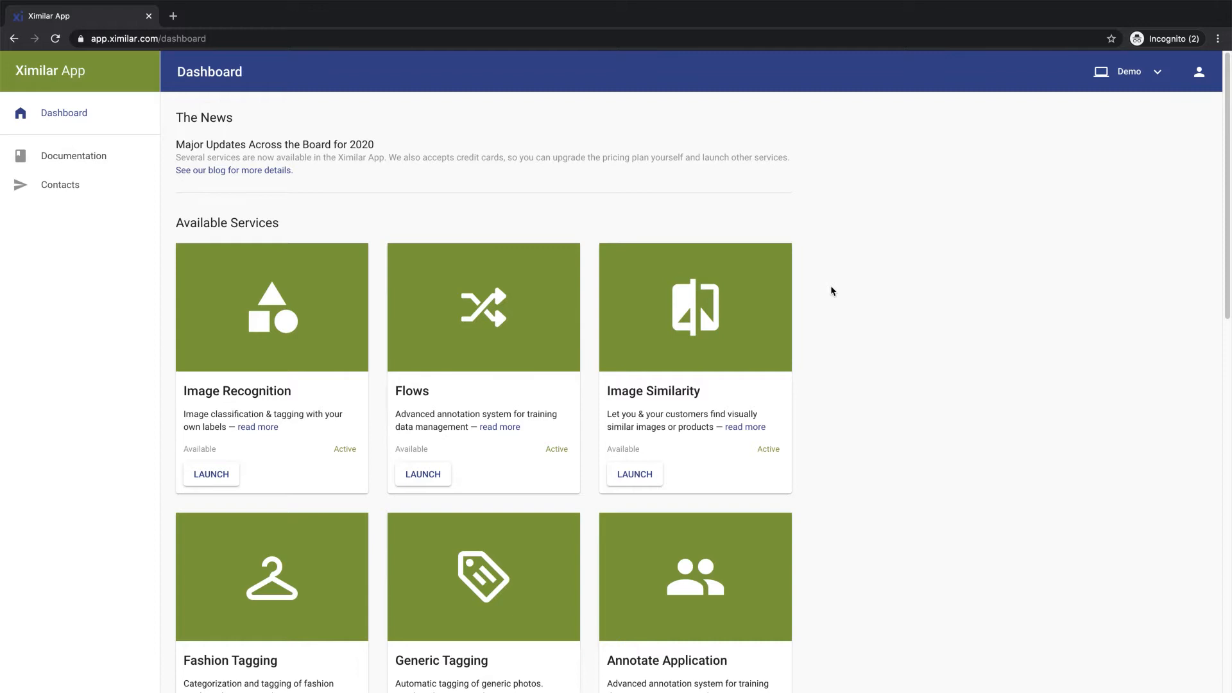
- Launch the Image Recognition service from the Dashboard
left_click(209, 474)
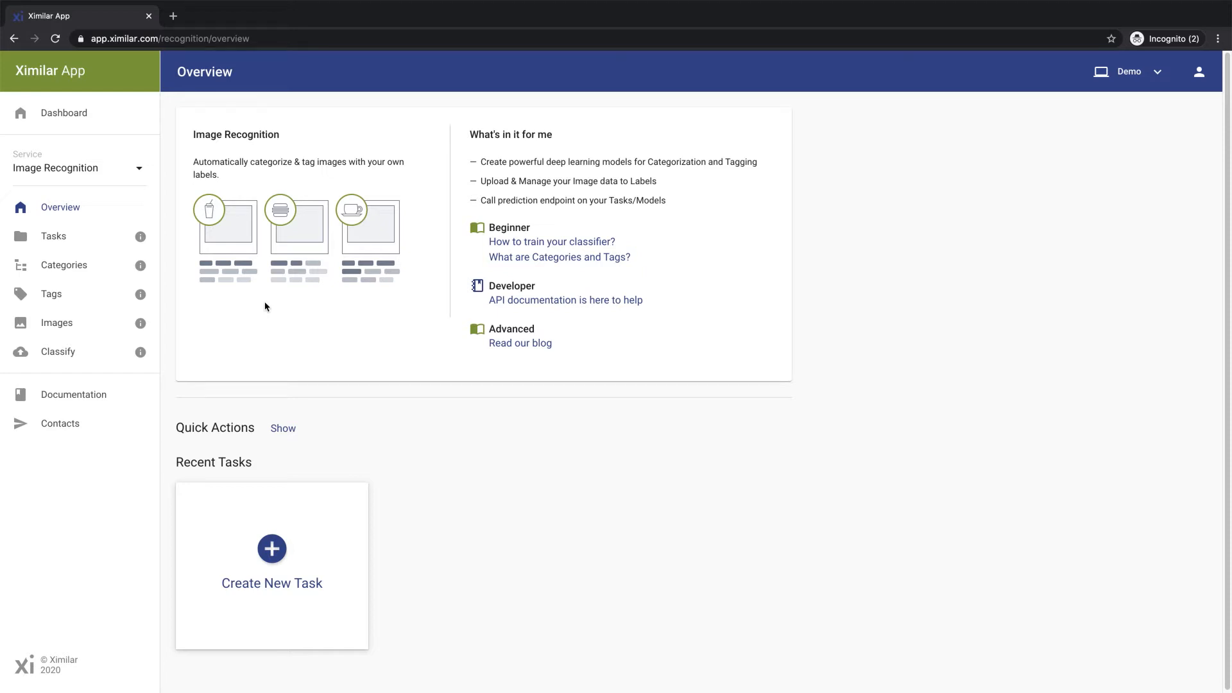
mouse_move(271, 585)
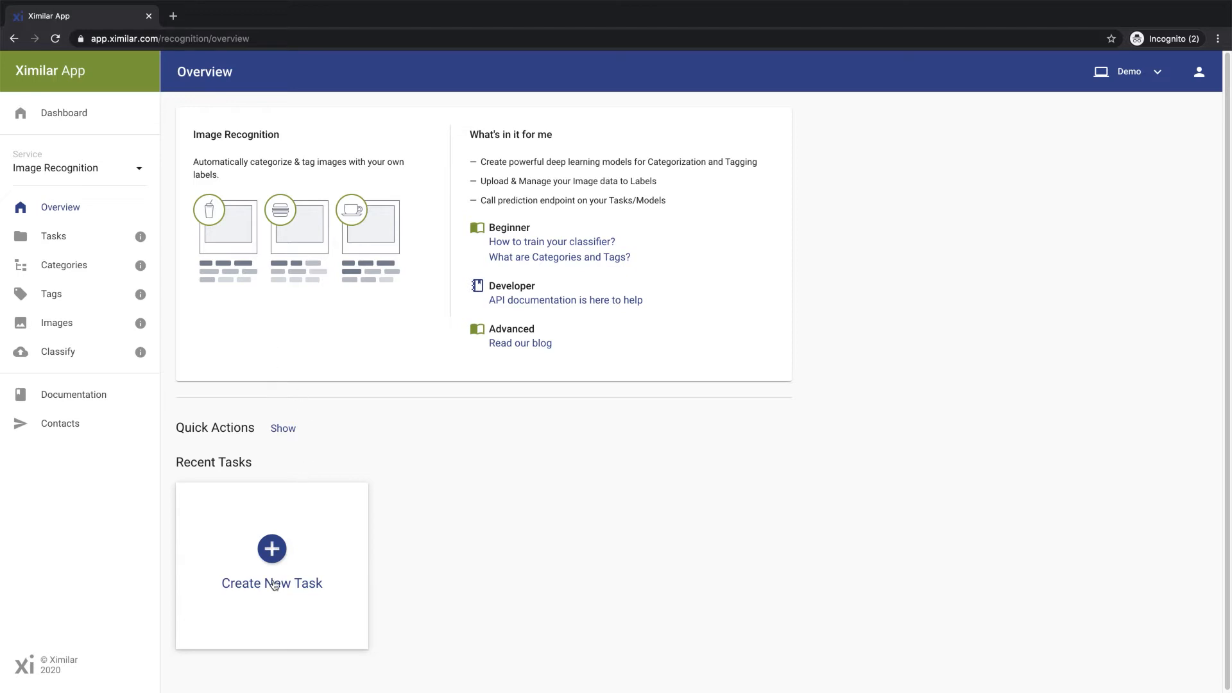
- Start a new task and choose Categorization as its type
left_click(270, 549)
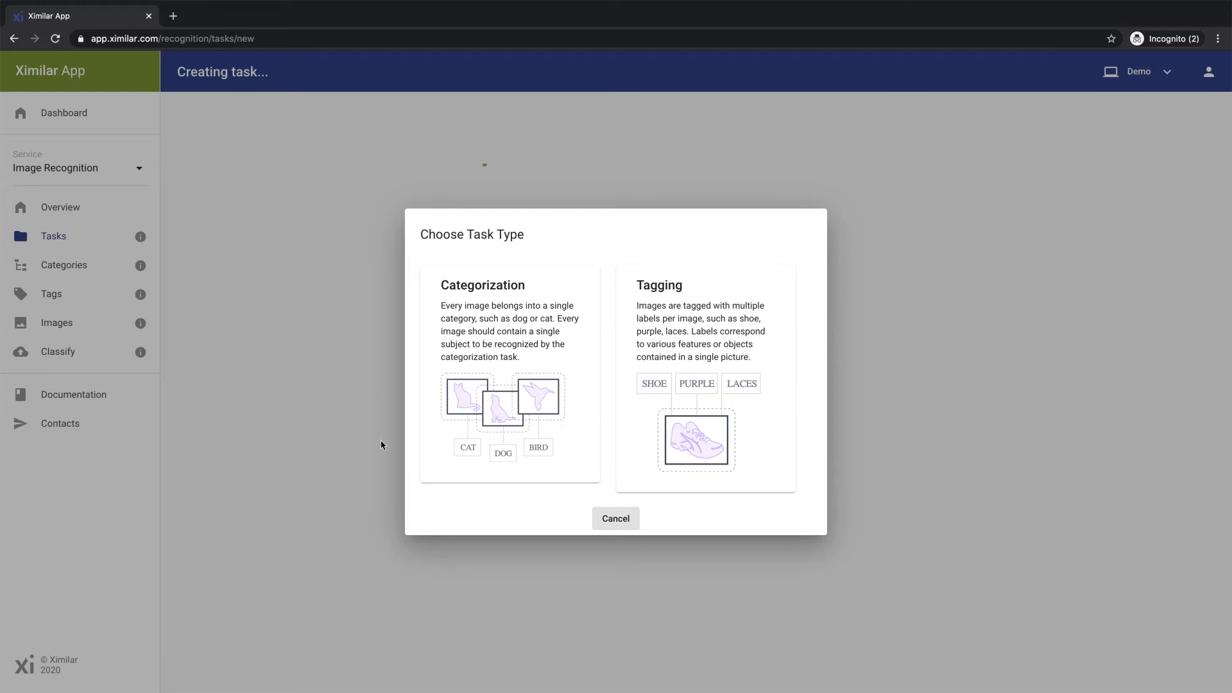
left_click(510, 369)
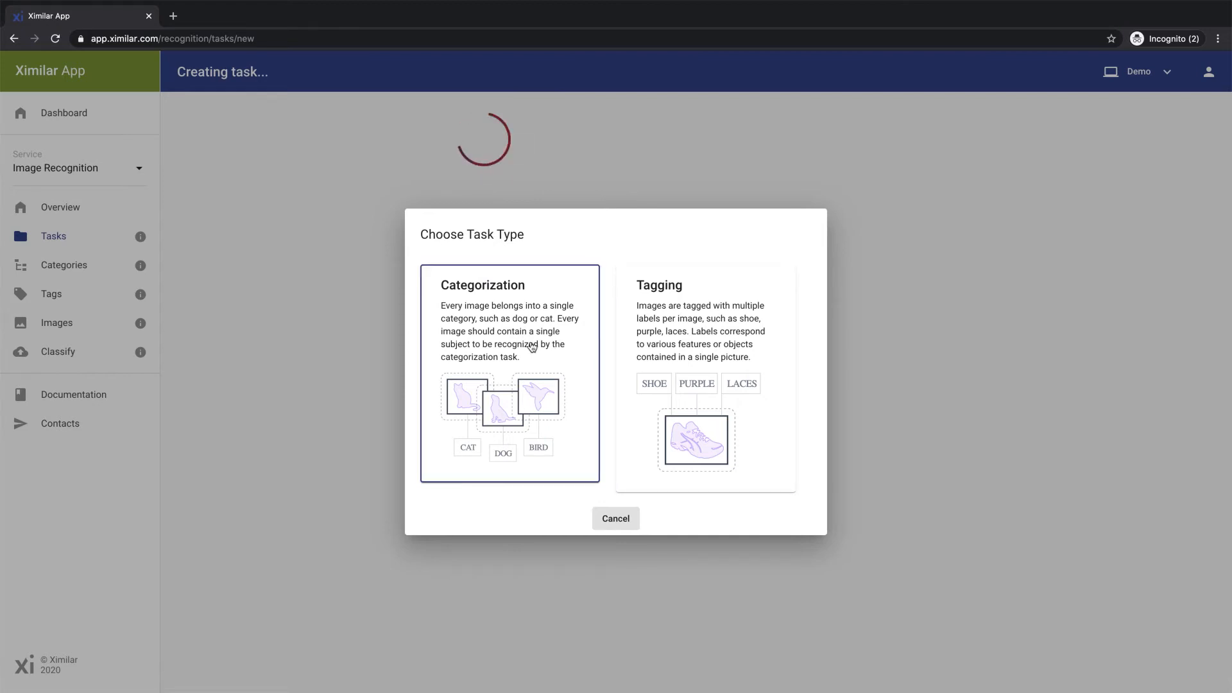
- Name the task 'Type of room' with a description about recognizing the type of room on a photo
left_click(510, 374)
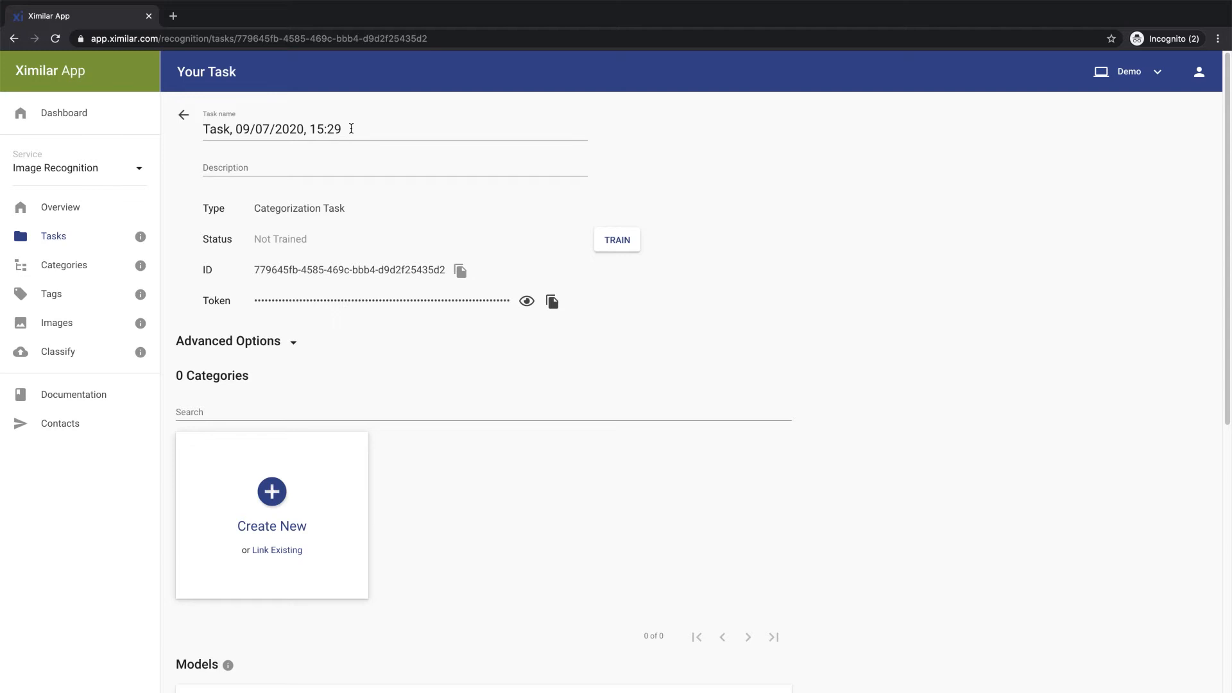
type("Type of room")
type("Automatically recogn")
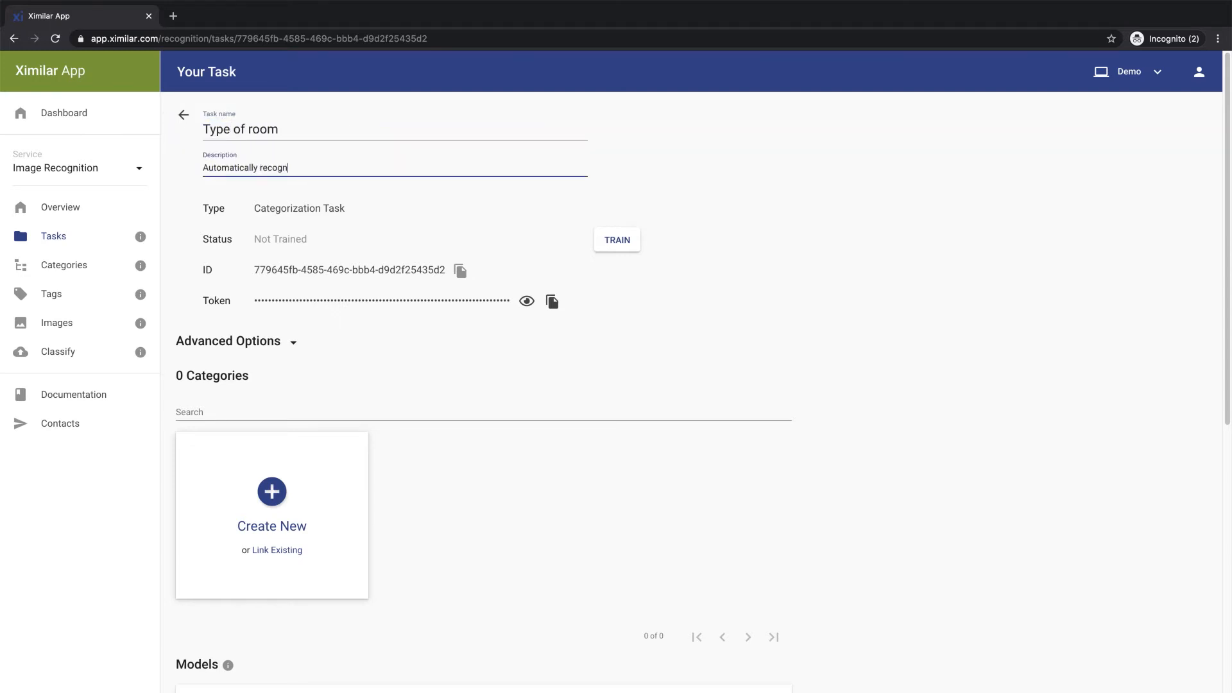
type("ize the type of room on a photo")
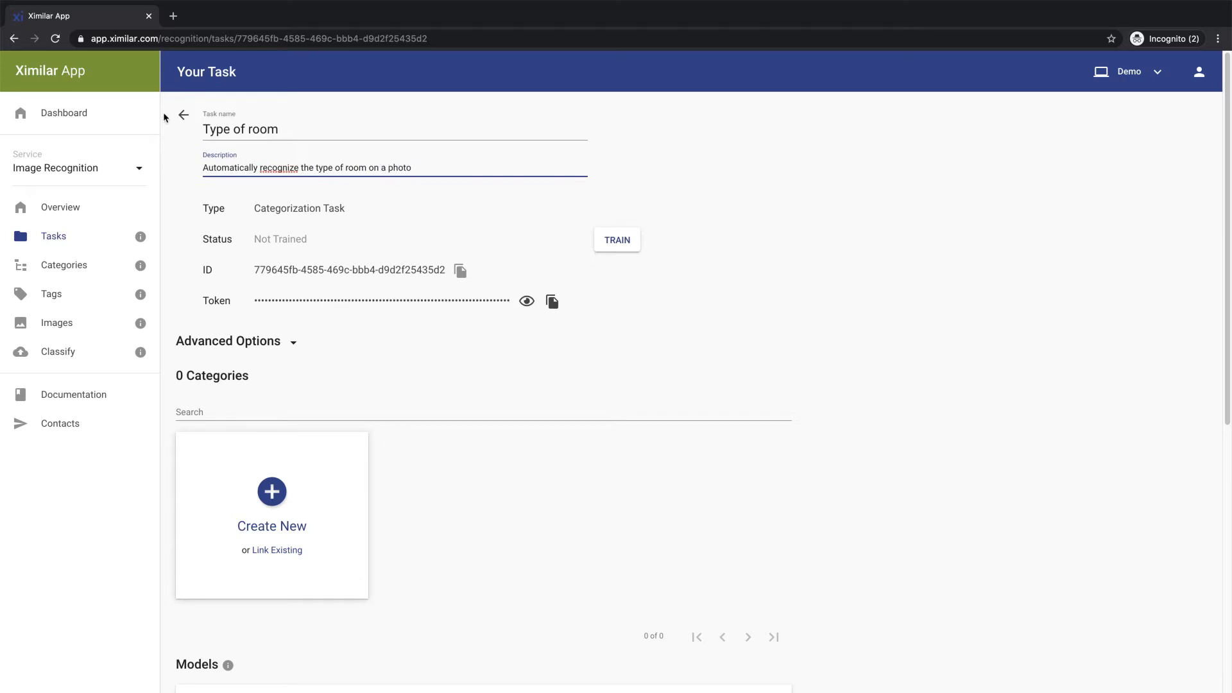
mouse_move(143, 124)
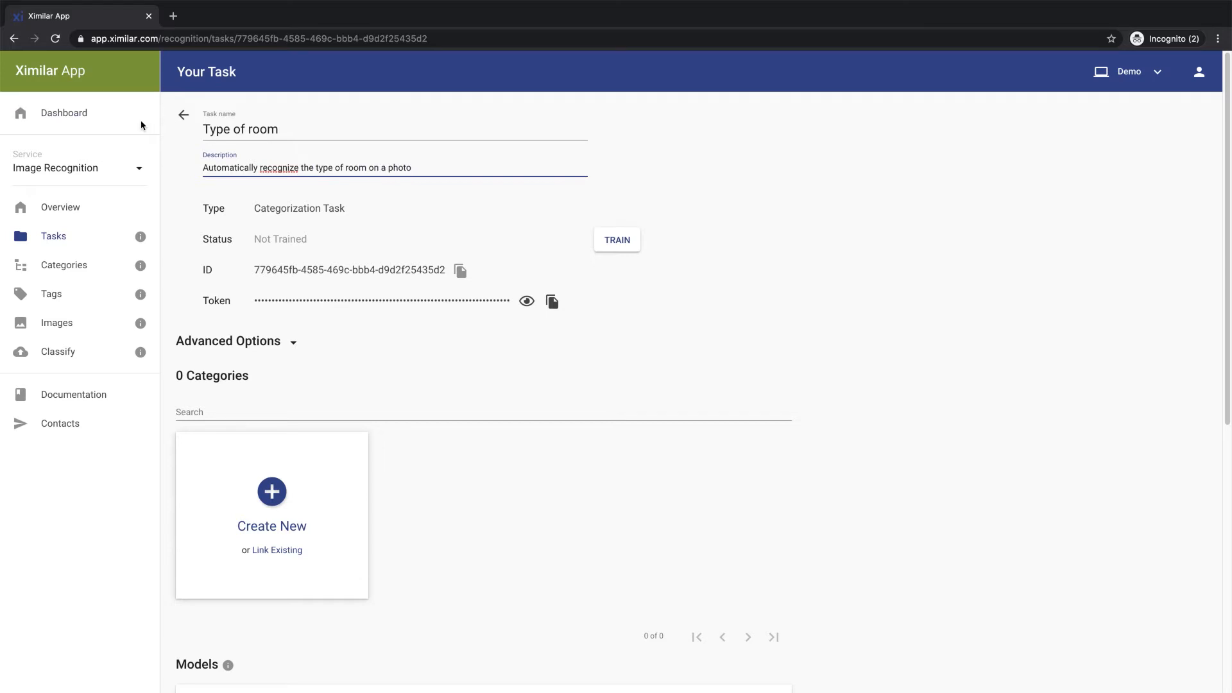
- Add a new category to the task and upload its room photos for training
left_click(271, 507)
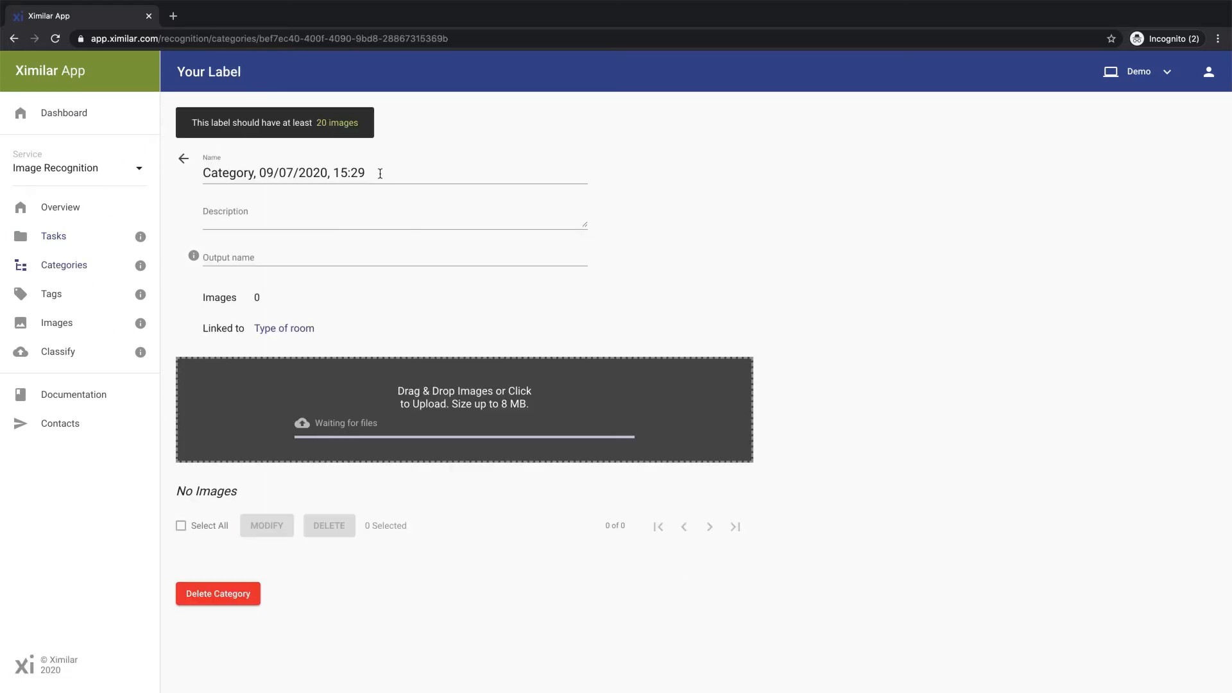
type("Bedroom")
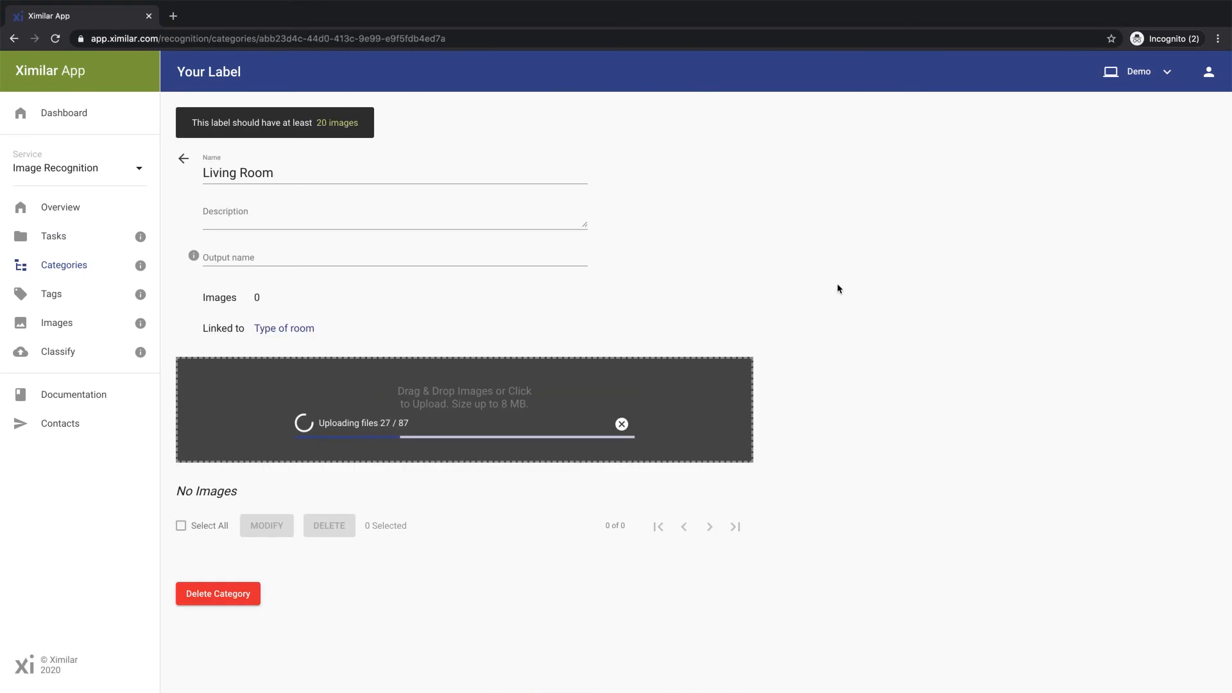
- Return to the task, review Advanced Options, and train model #1 to 92.31% accuracy
left_click(183, 116)
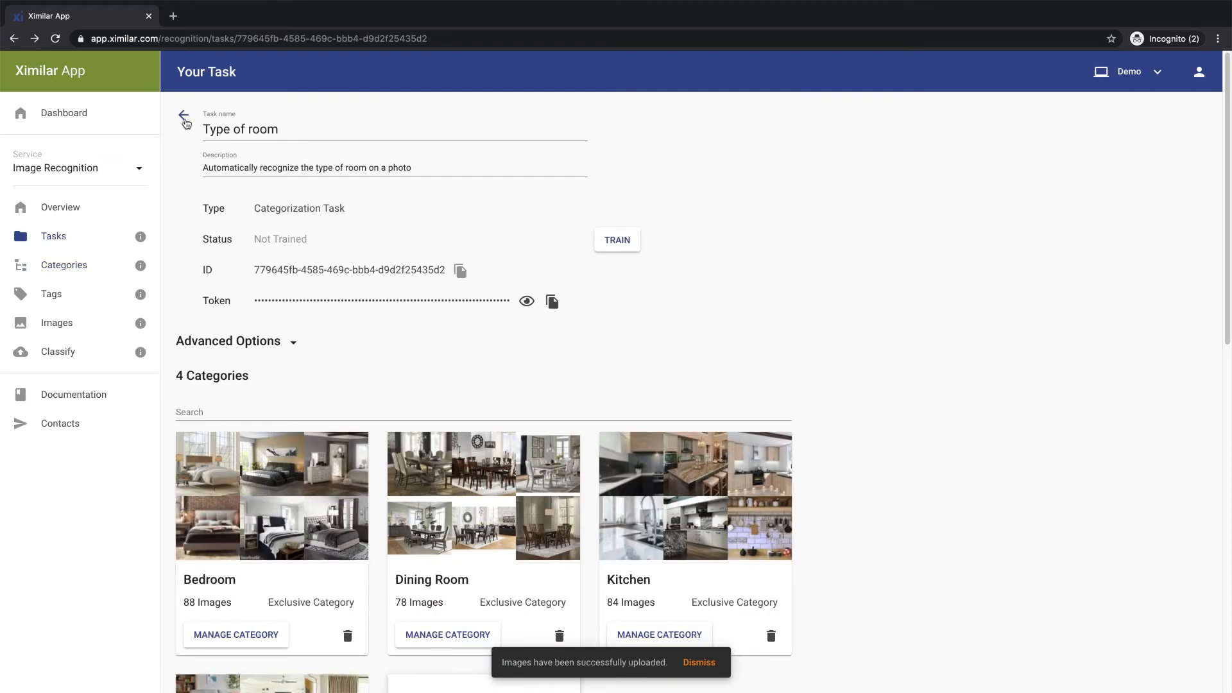
mouse_move(422, 226)
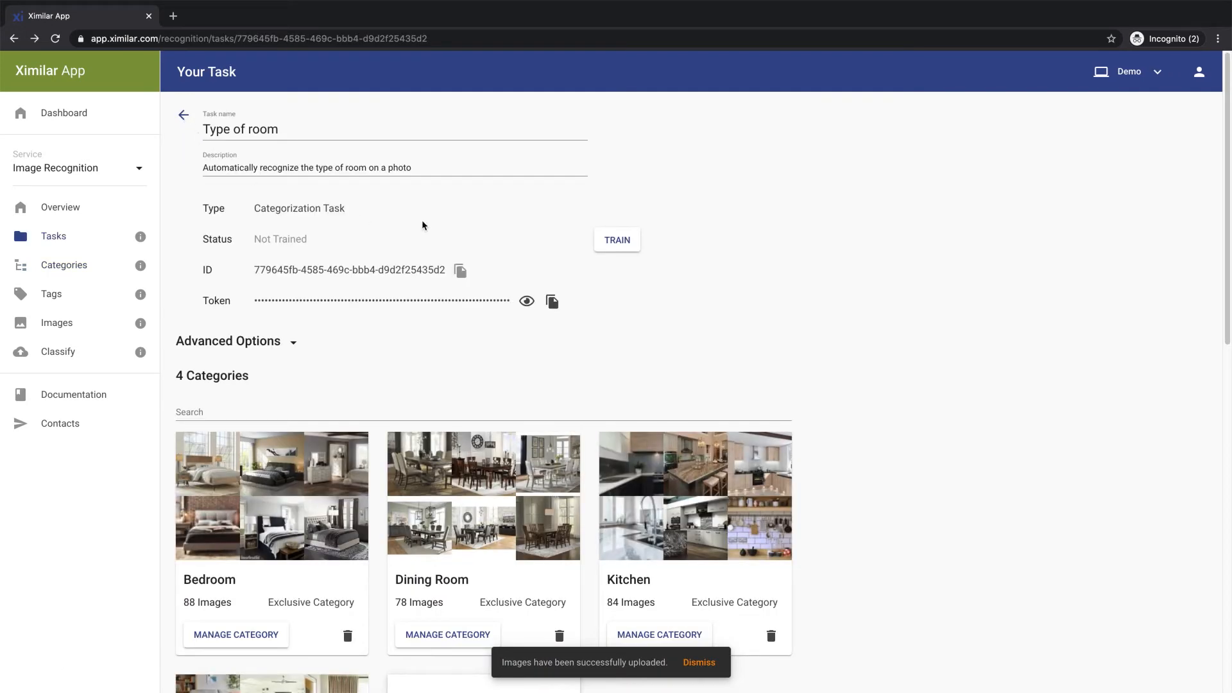
mouse_move(314, 340)
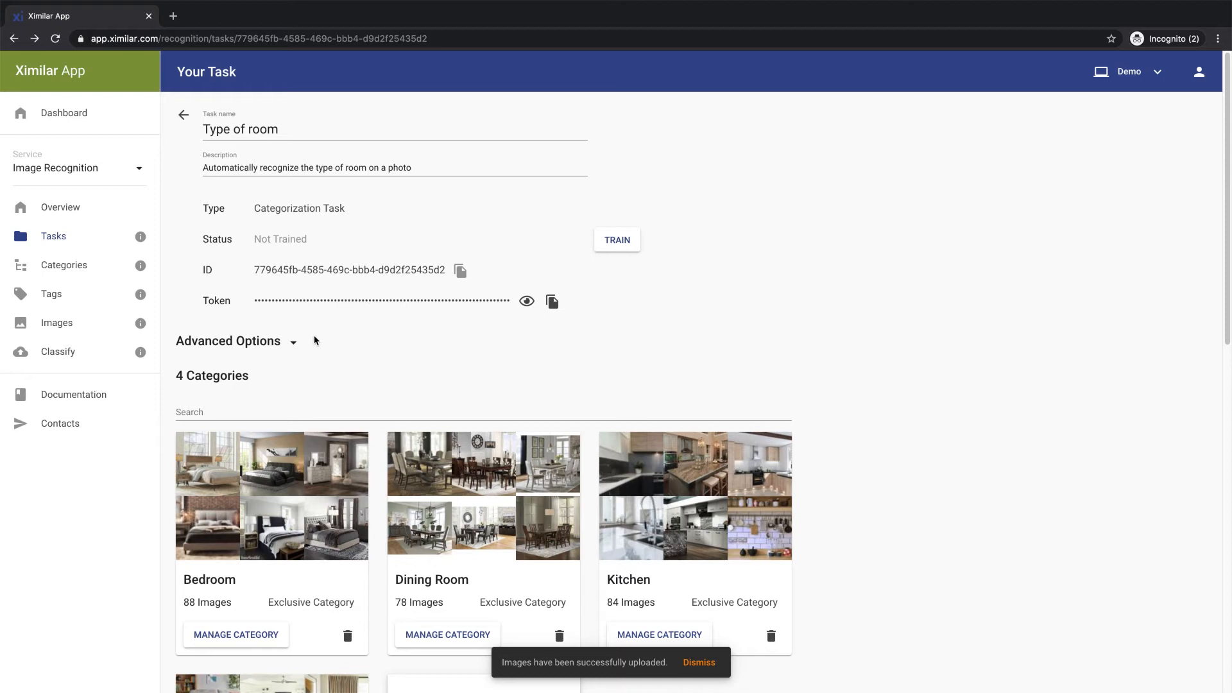
left_click(293, 342)
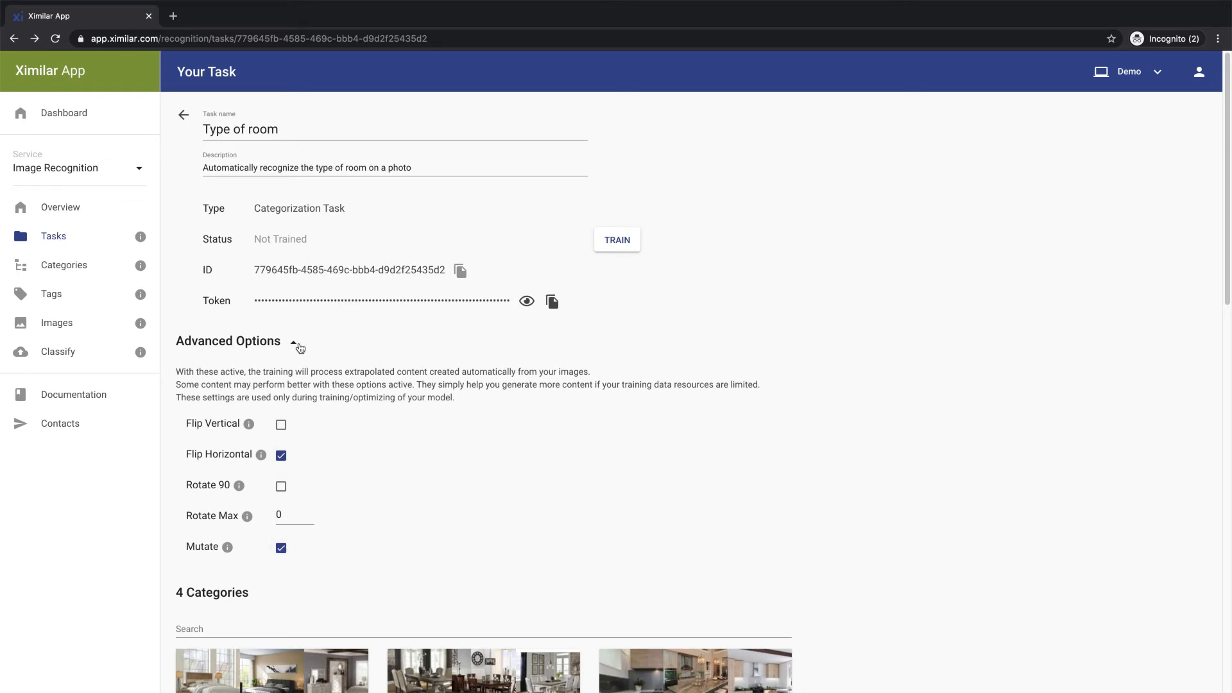
left_click(616, 240)
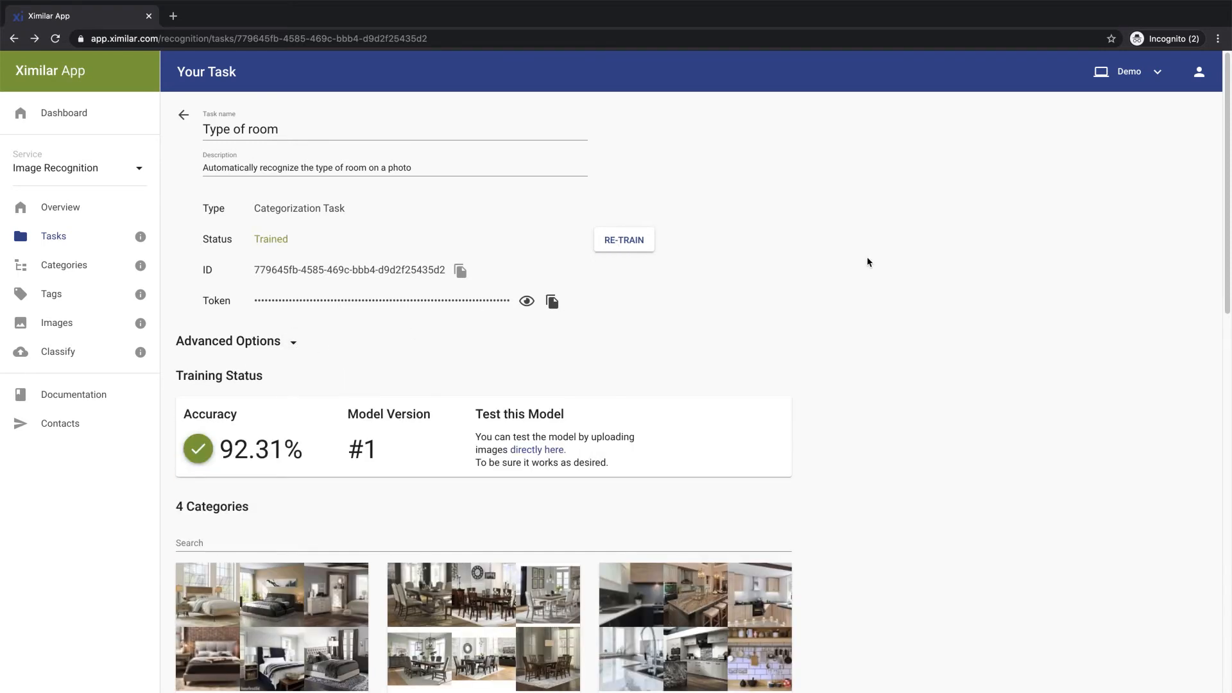
mouse_move(537, 449)
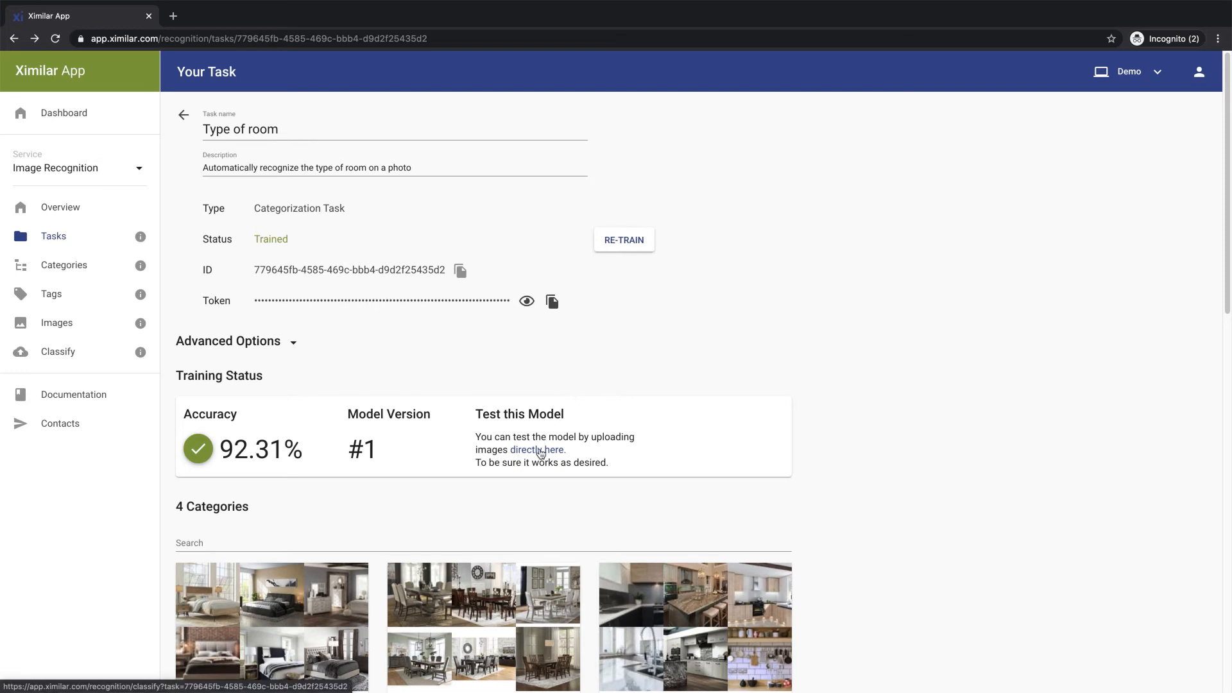
- Classify test-photo.jpeg with the trained model, returning Bedroom at 77.86%
left_click(535, 449)
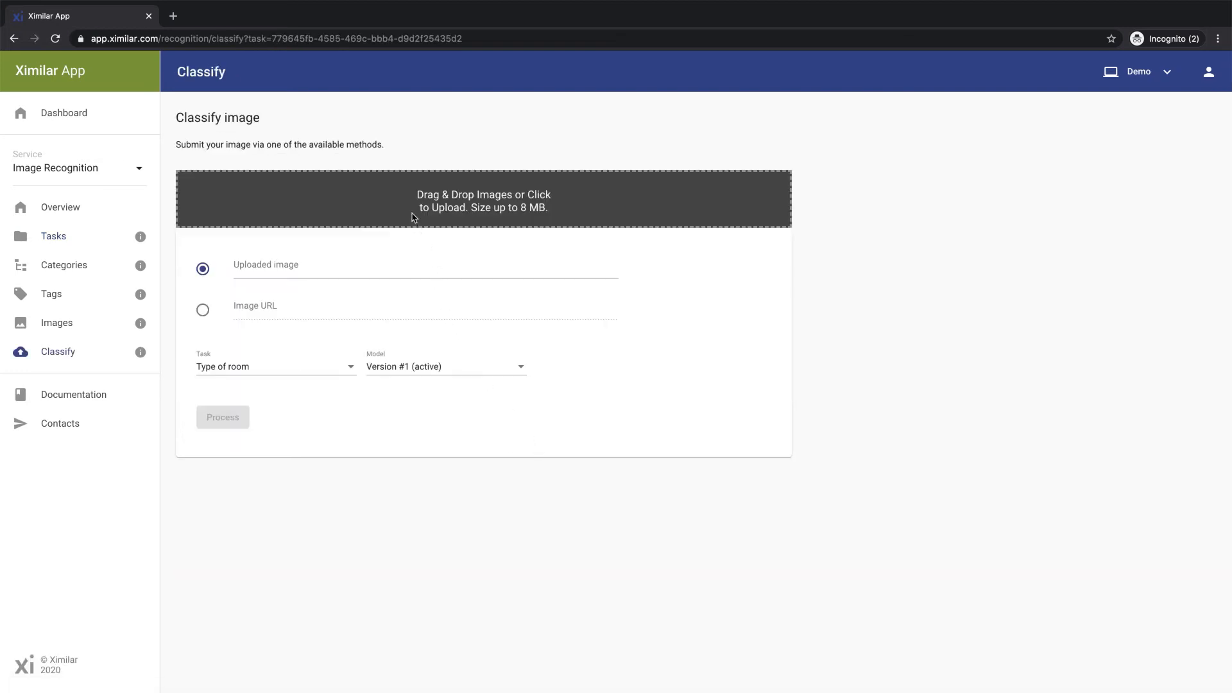
left_click(484, 199)
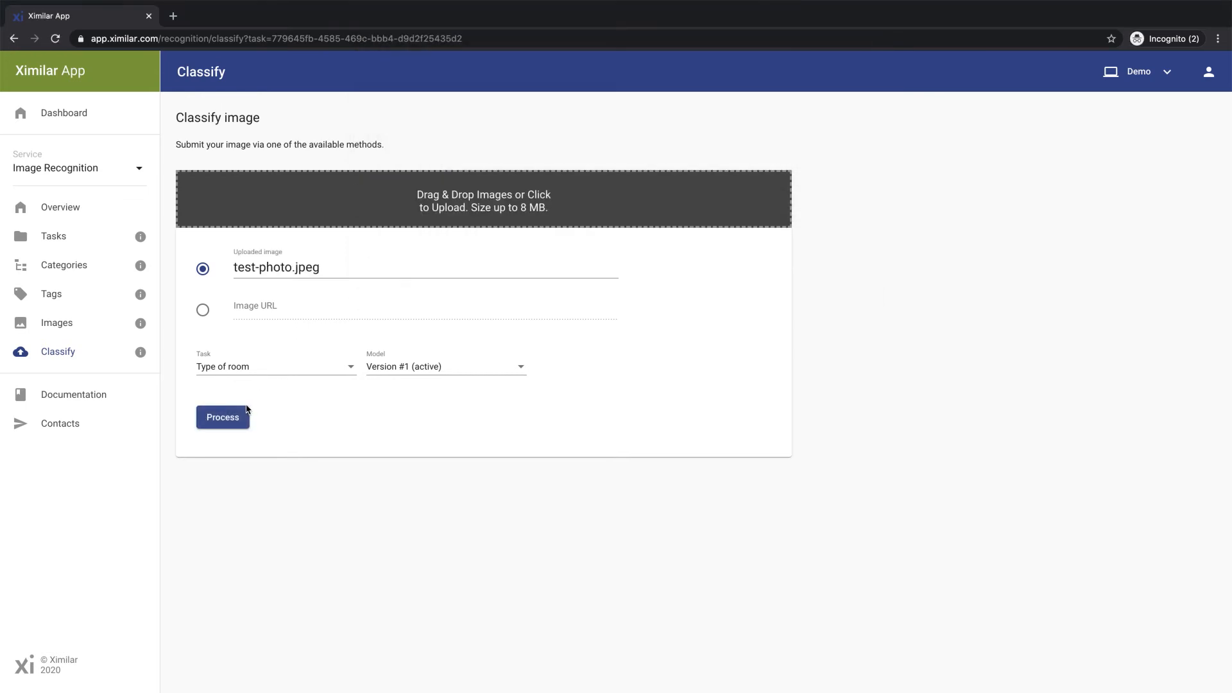
left_click(222, 417)
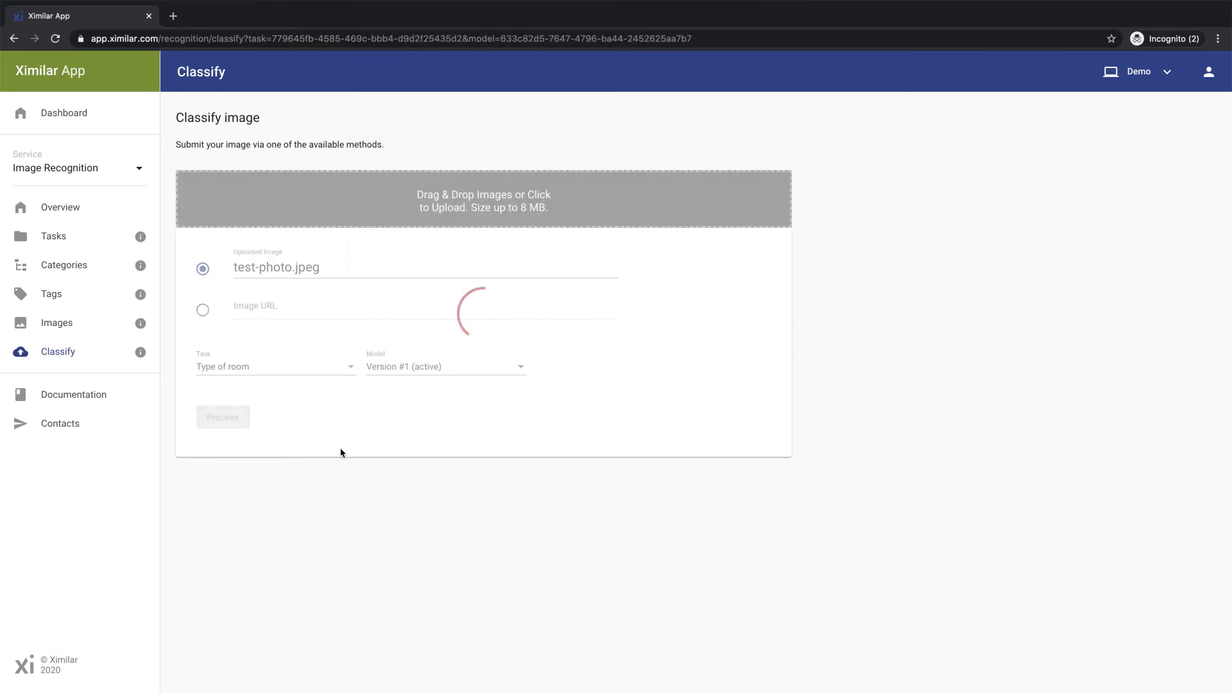
left_click(222, 416)
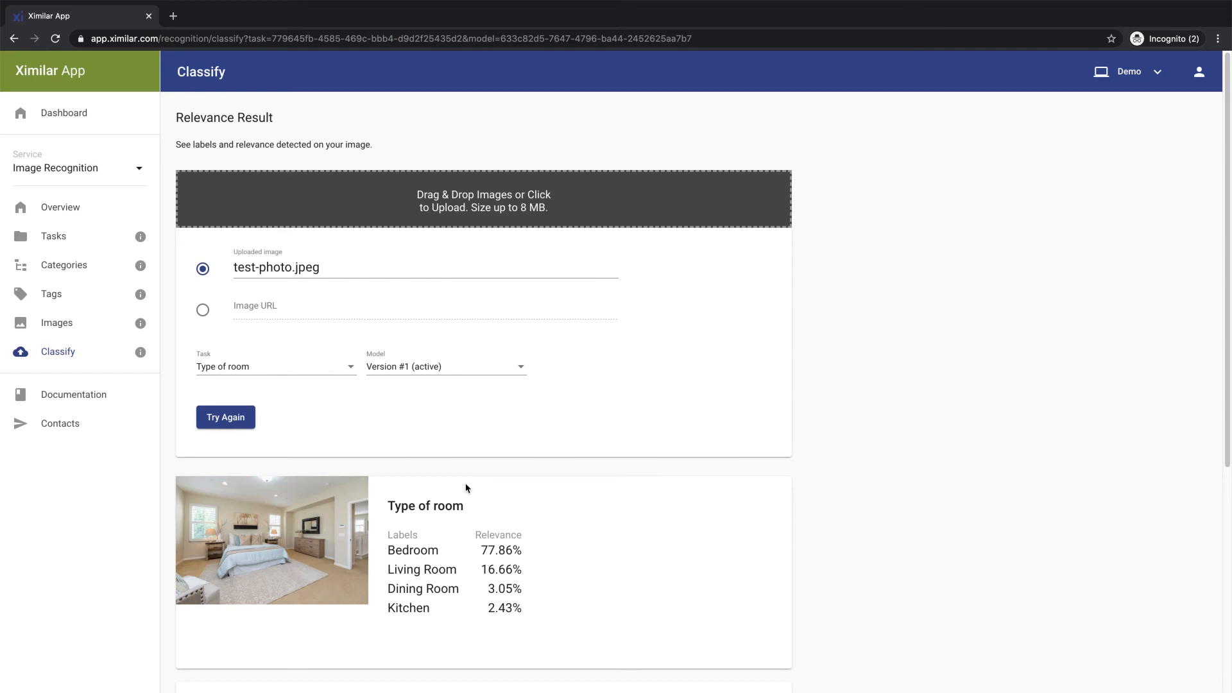
mouse_move(471, 531)
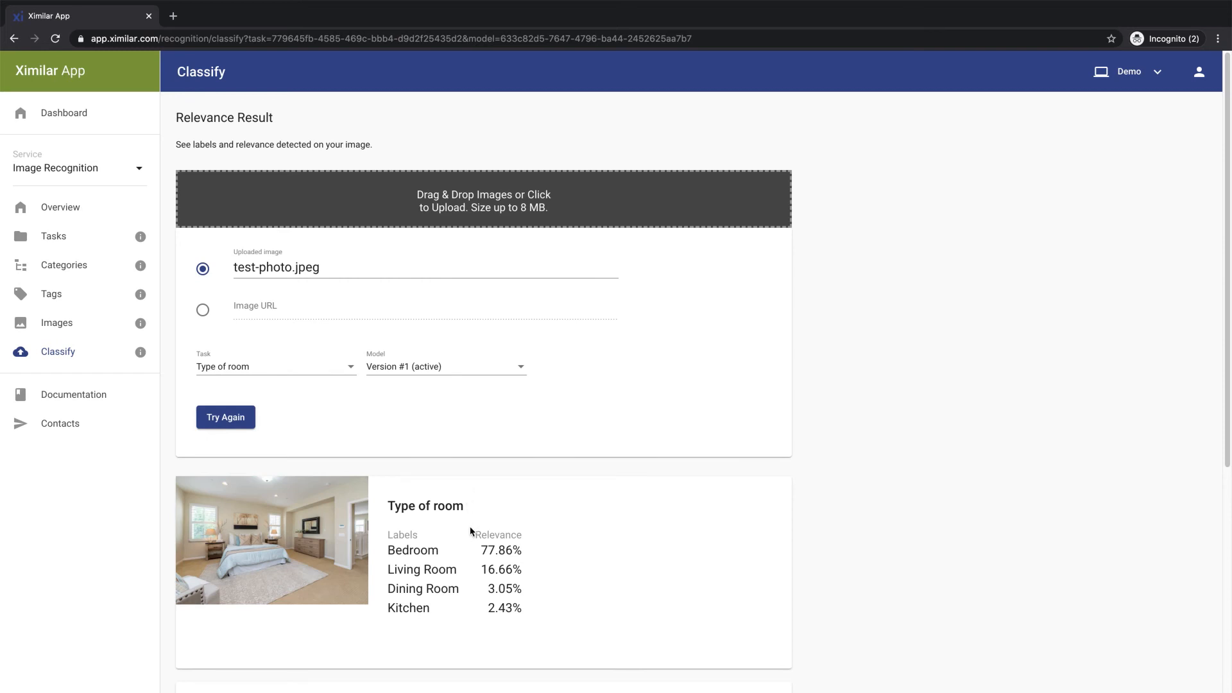
mouse_move(415, 543)
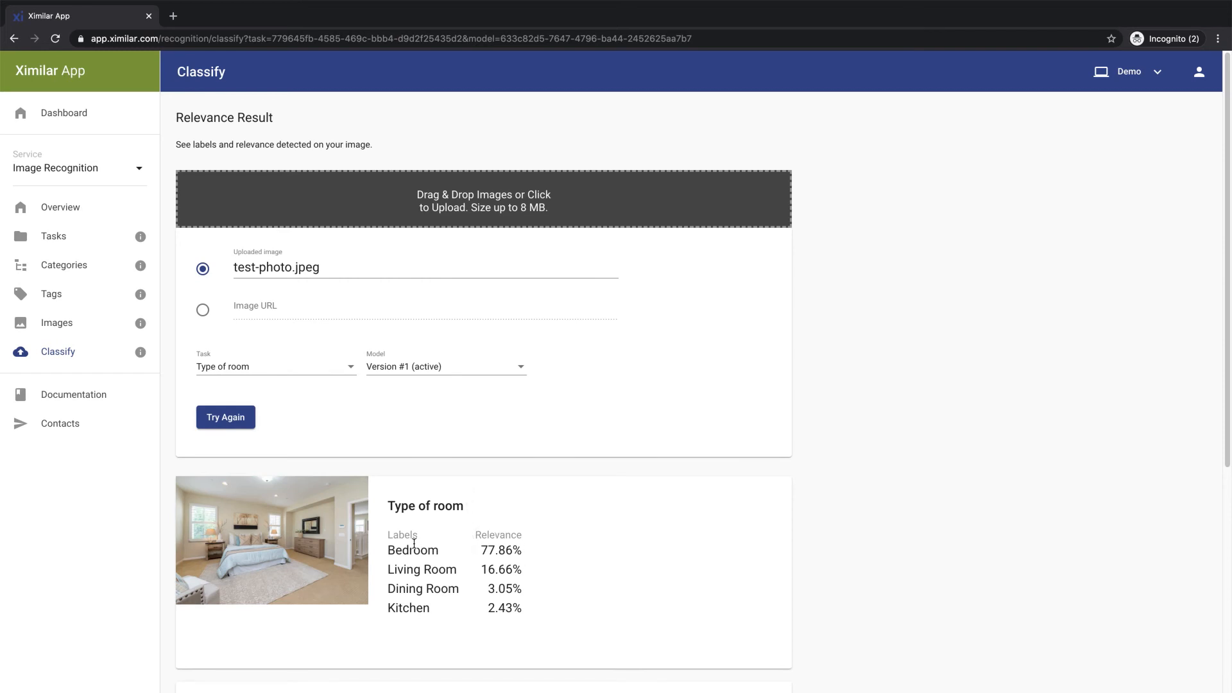
mouse_move(53, 236)
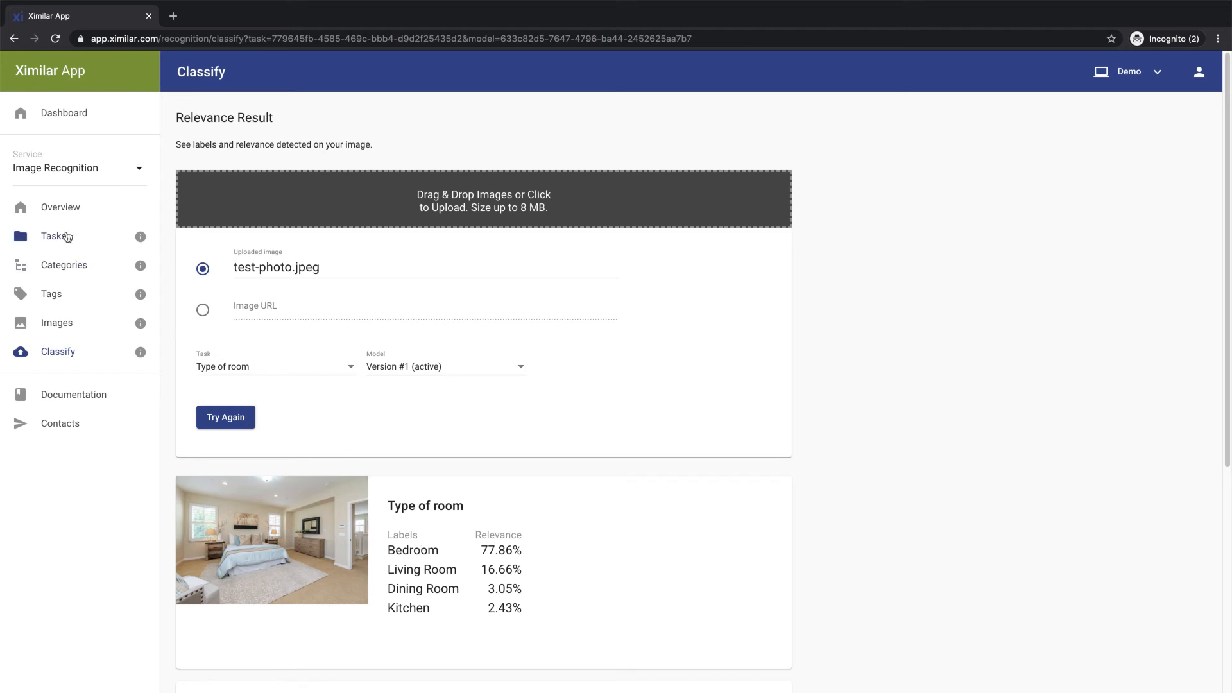
- Show the Type of room task details with its 272 training images
left_click(52, 236)
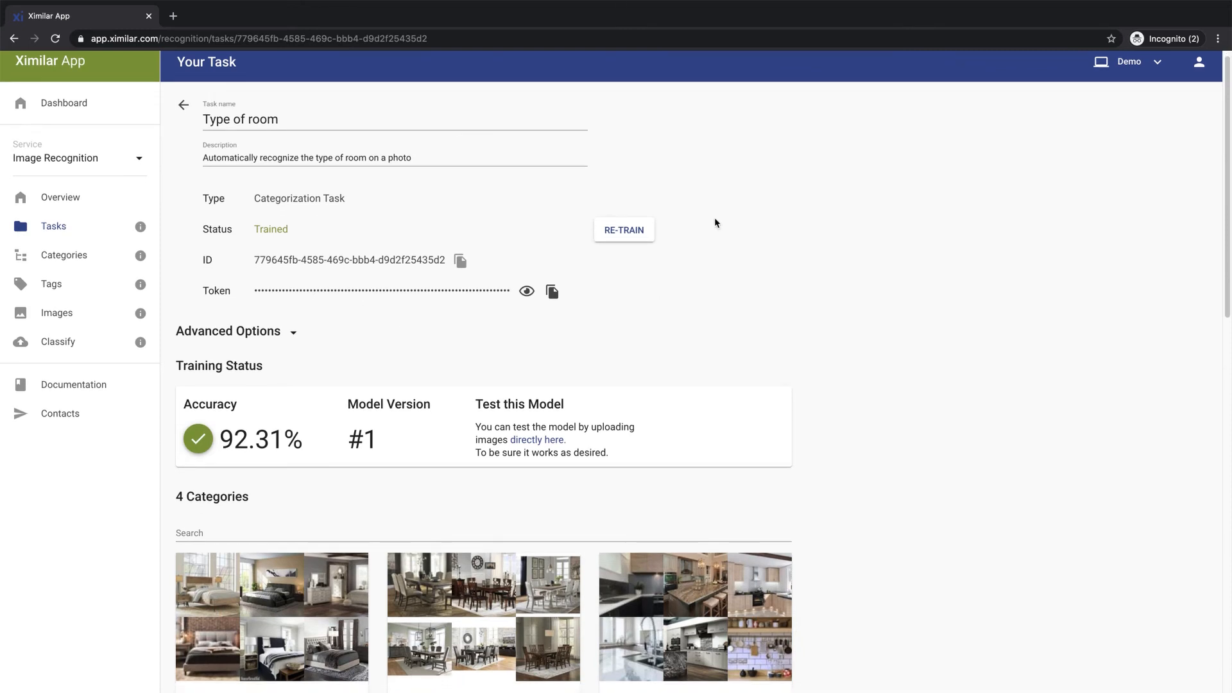
scroll("down", 3)
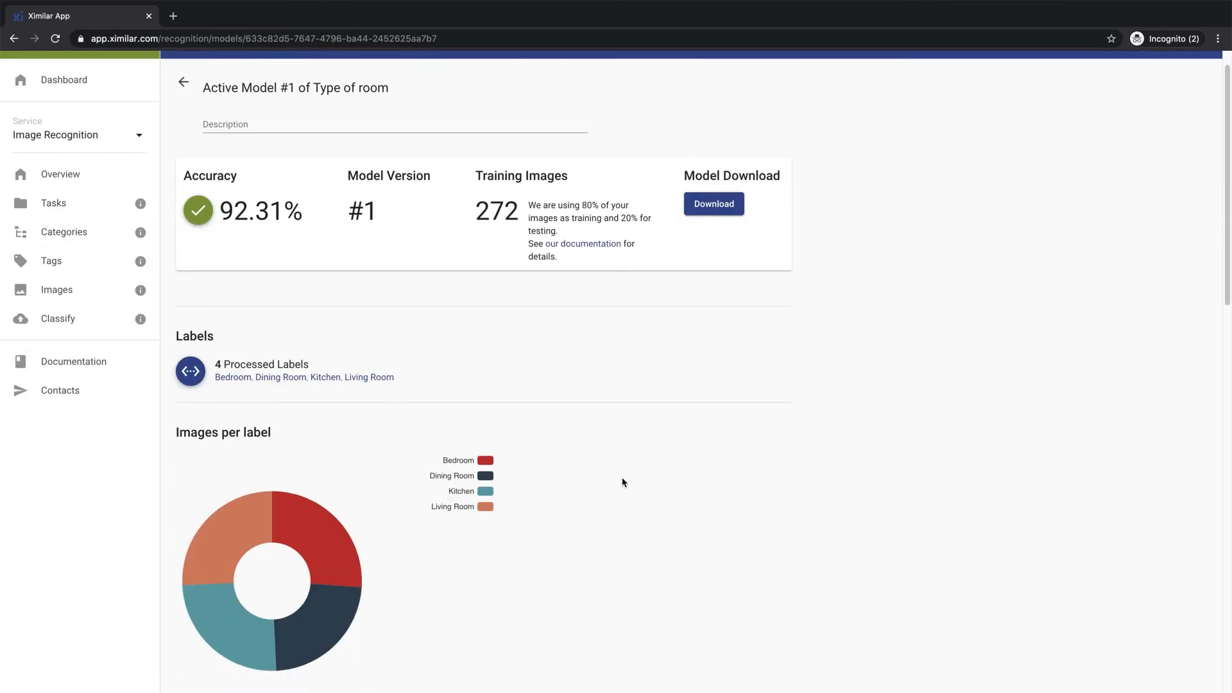
- Review model #1's label chart, confusion matrix, per-label precisions and failed images
scroll("down", 3)
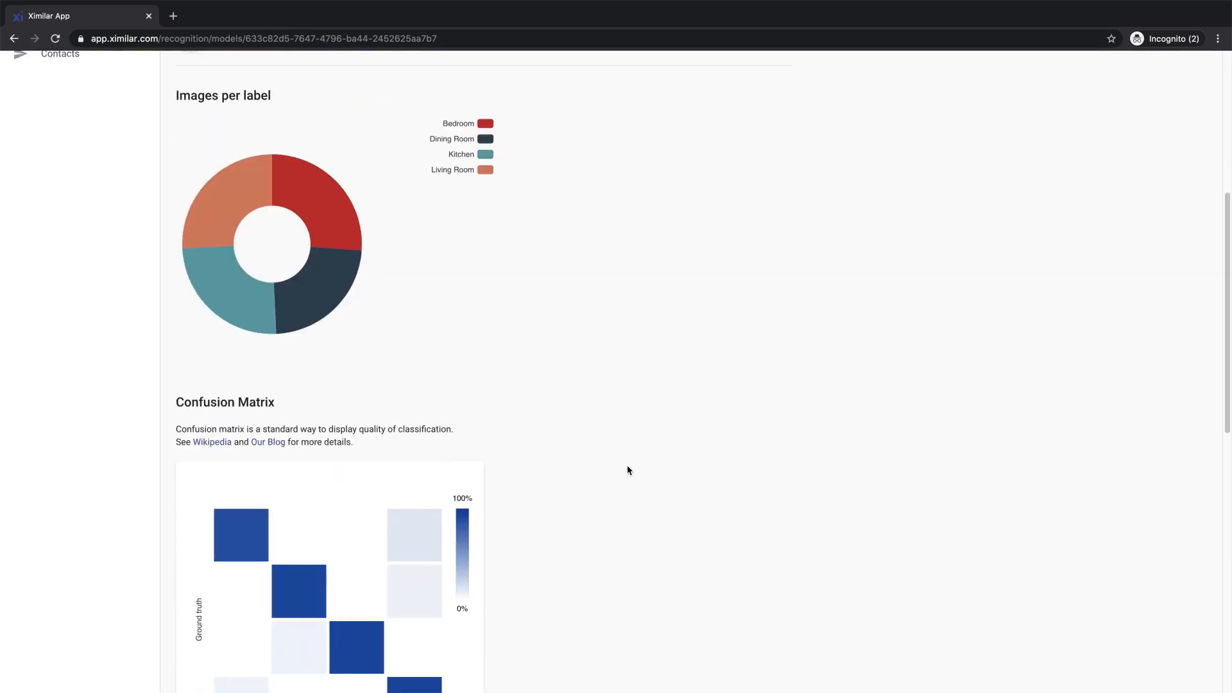
scroll("down", 3)
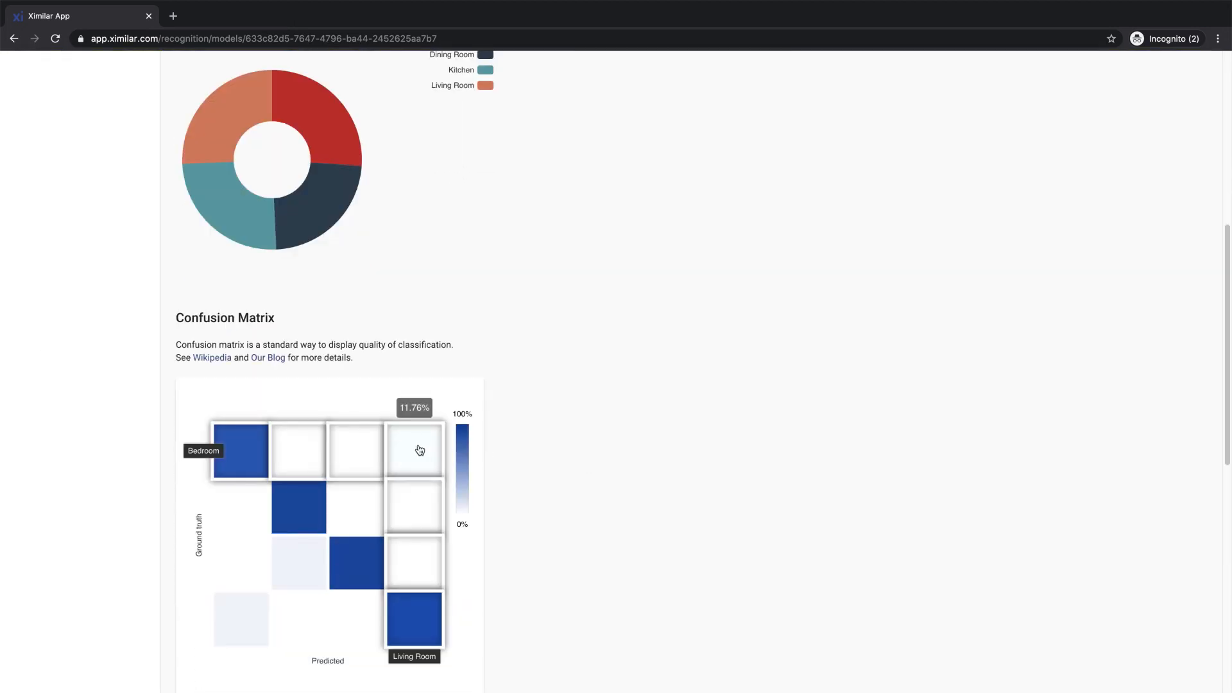
scroll("down", 3)
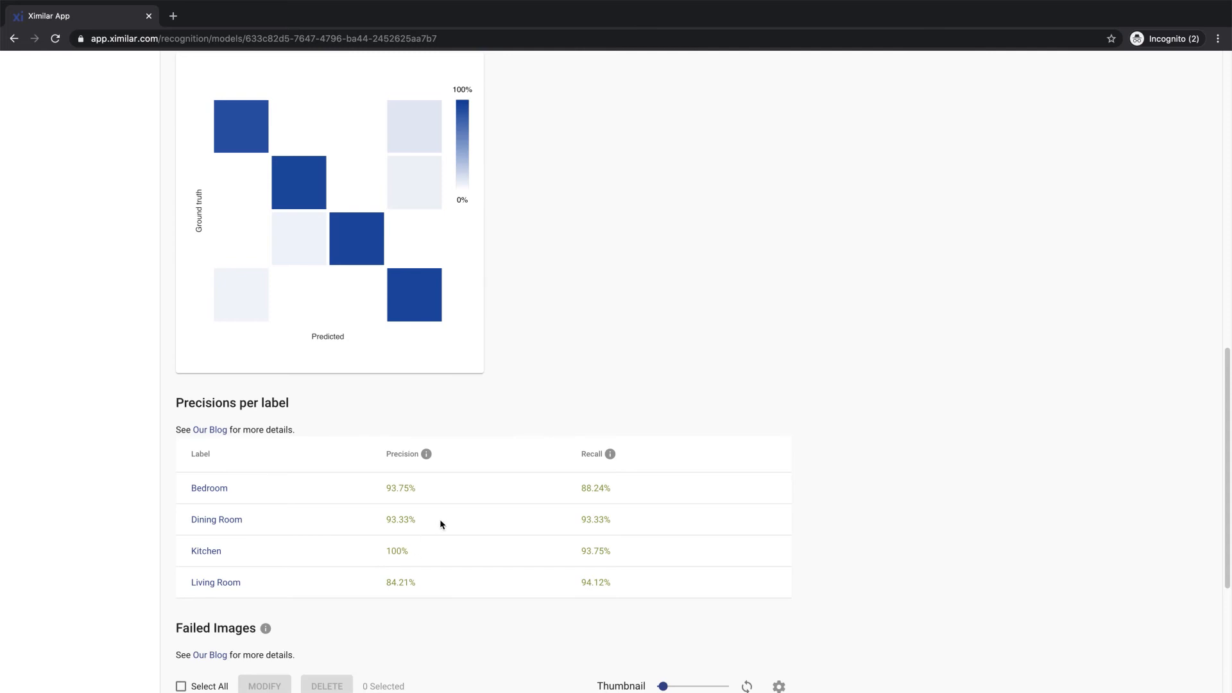
scroll("down", 3)
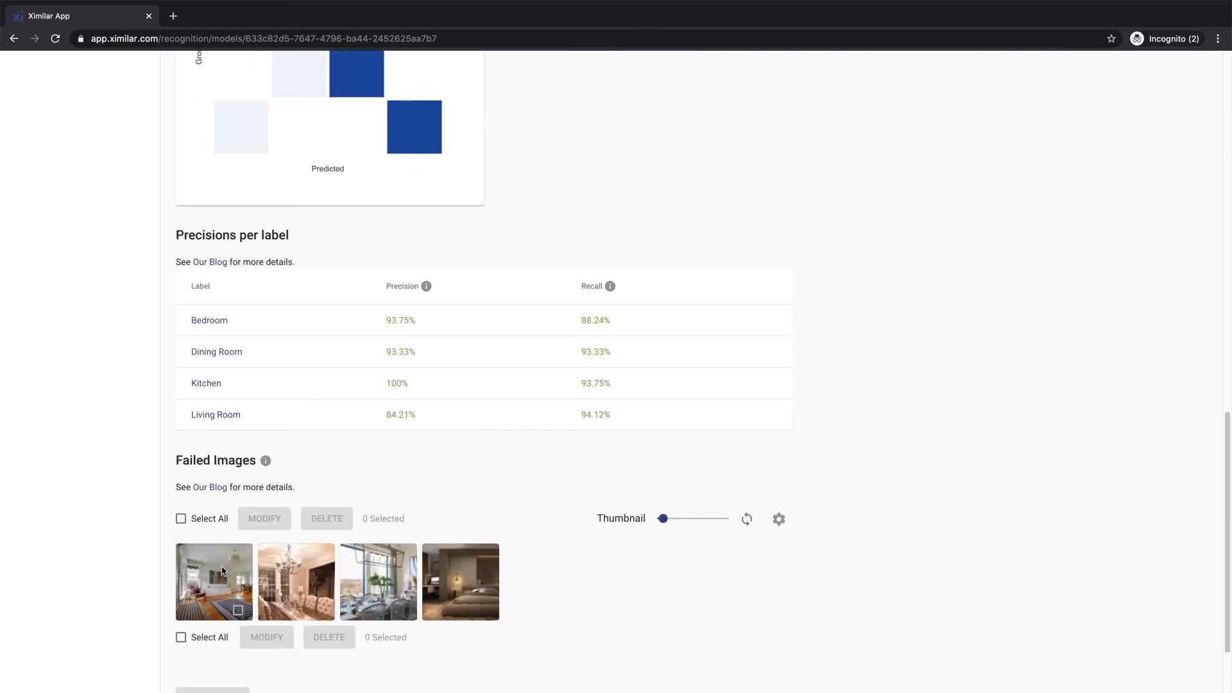
- Inspect a misclassified living room image's labels, then return to the Image Recognition overview
left_click(213, 582)
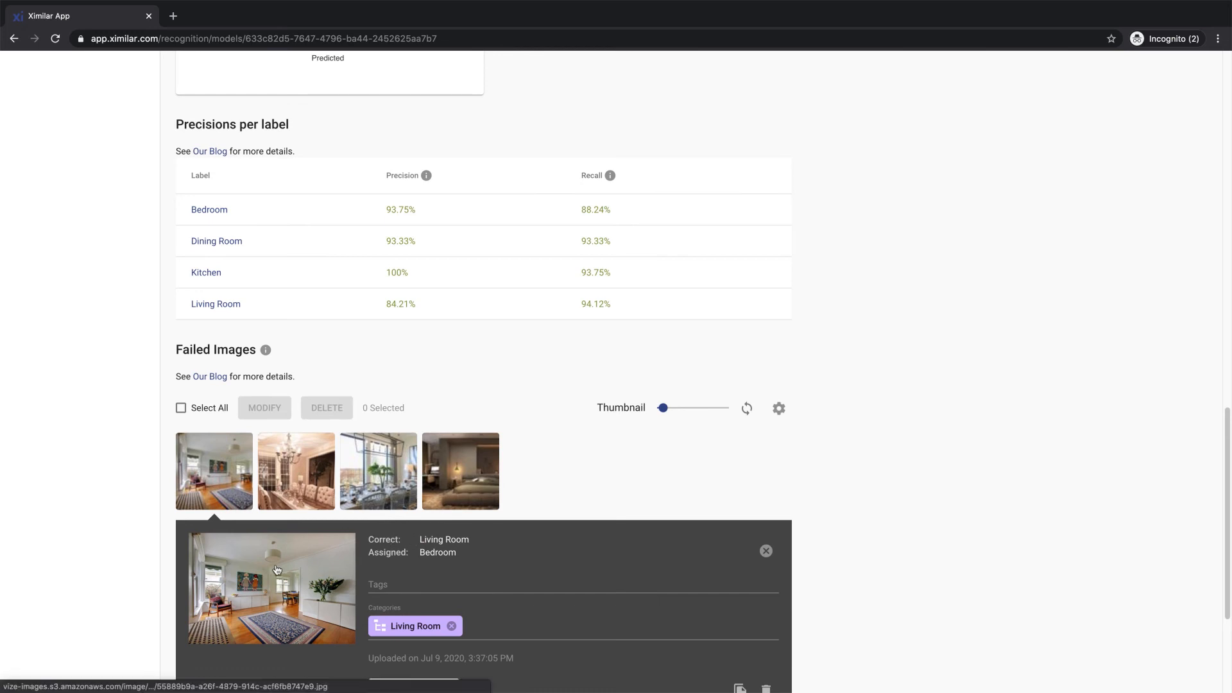
scroll("down", 3)
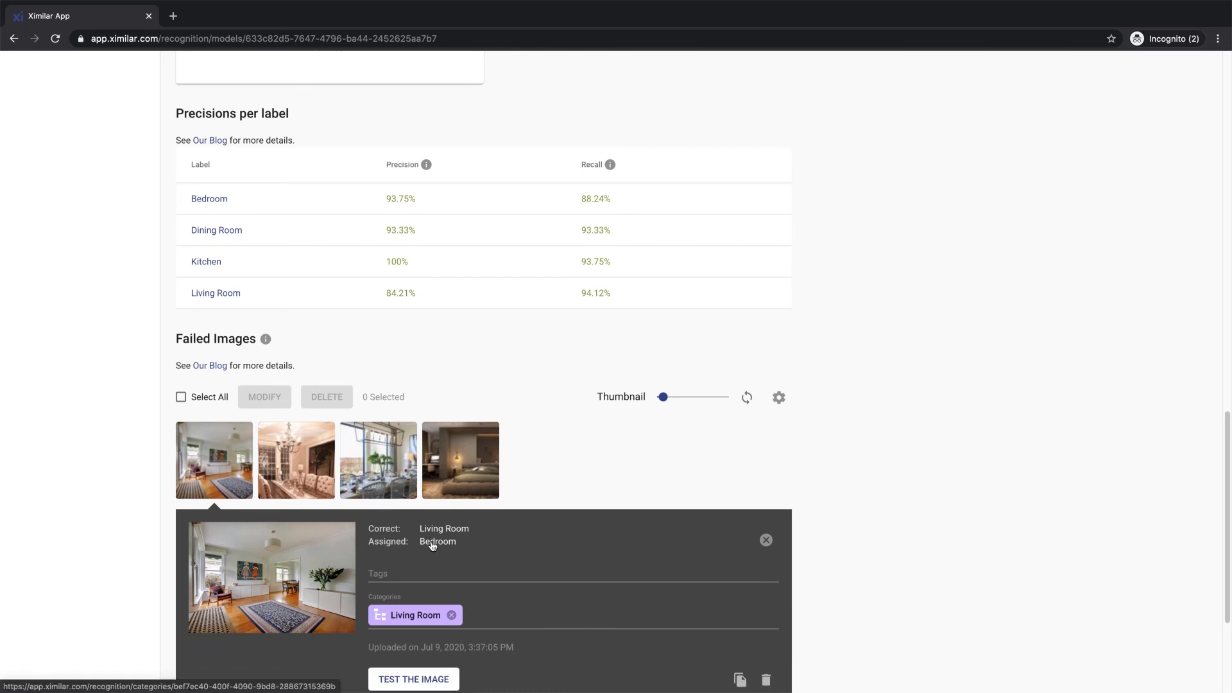
mouse_move(439, 604)
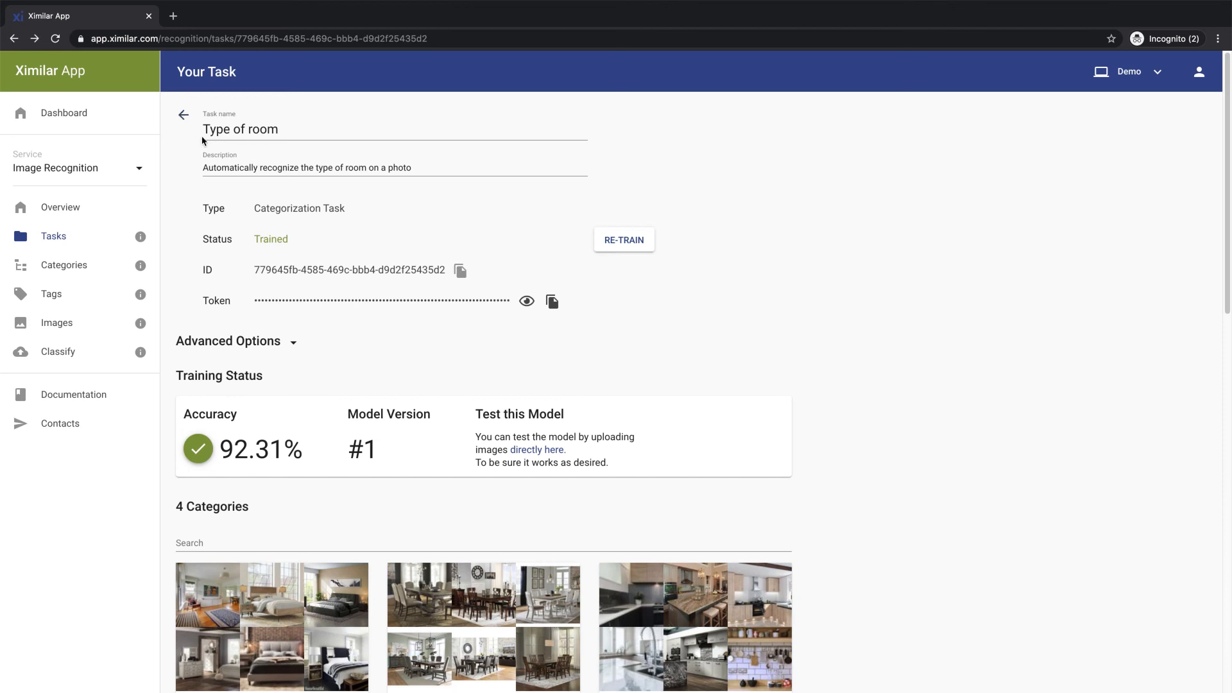
mouse_move(349, 263)
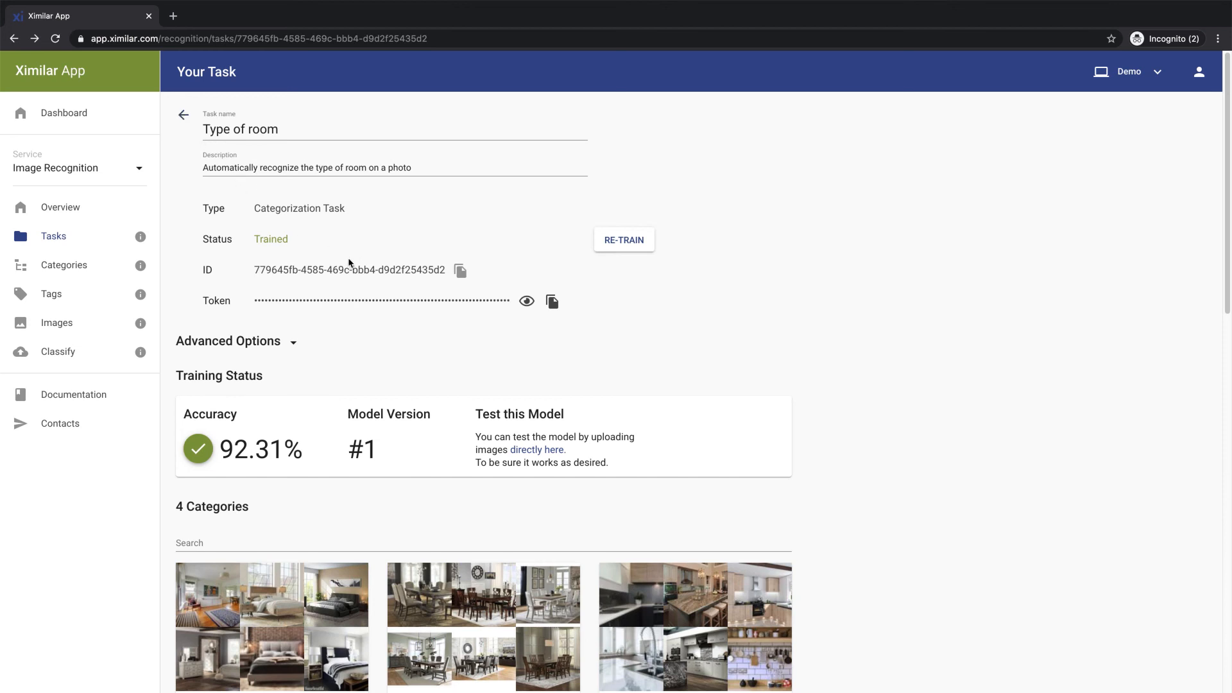
mouse_move(552, 301)
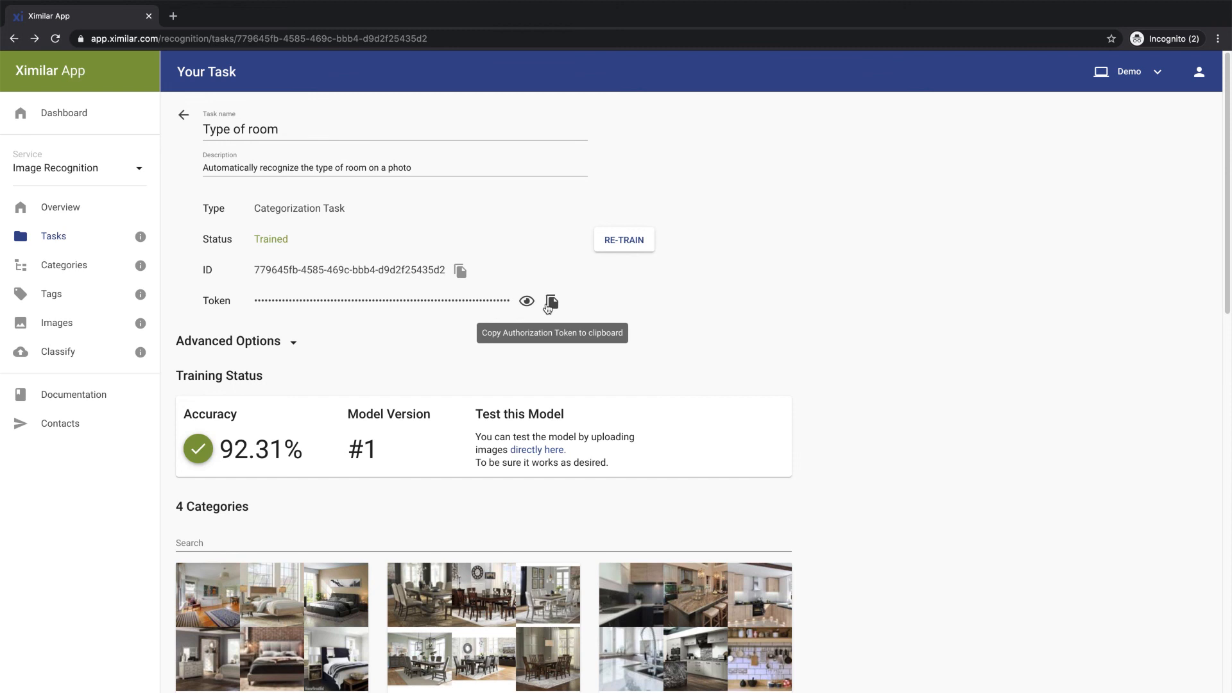
left_click(61, 207)
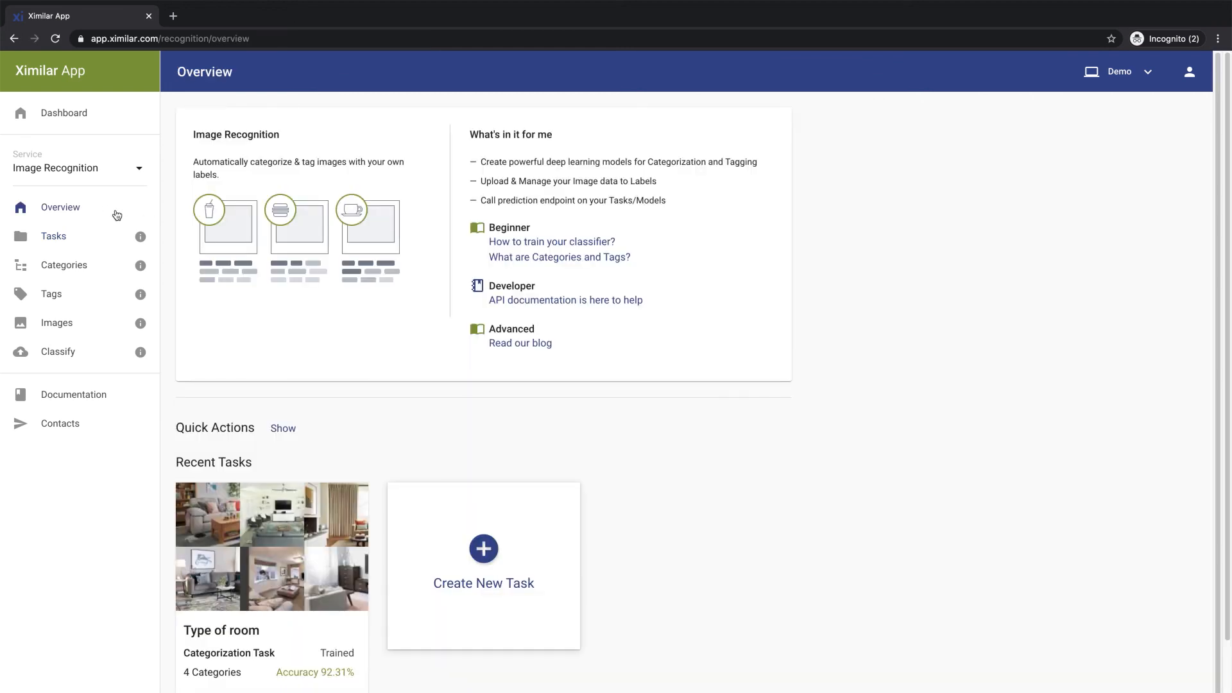
mouse_move(563, 293)
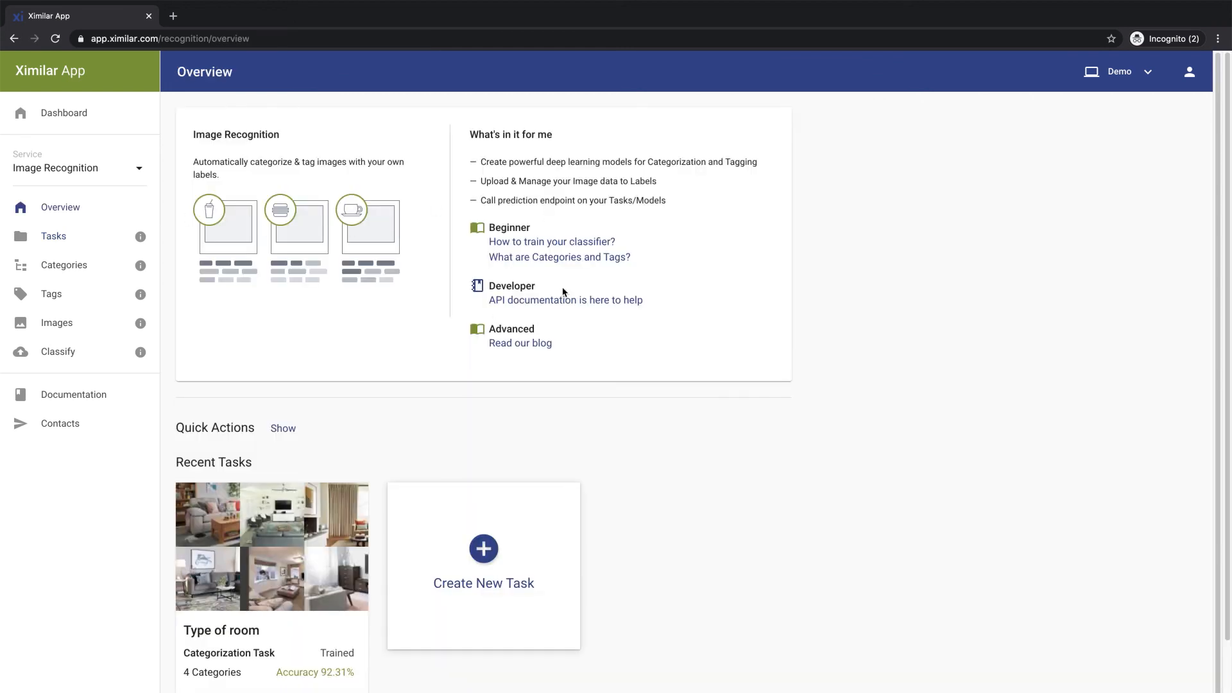